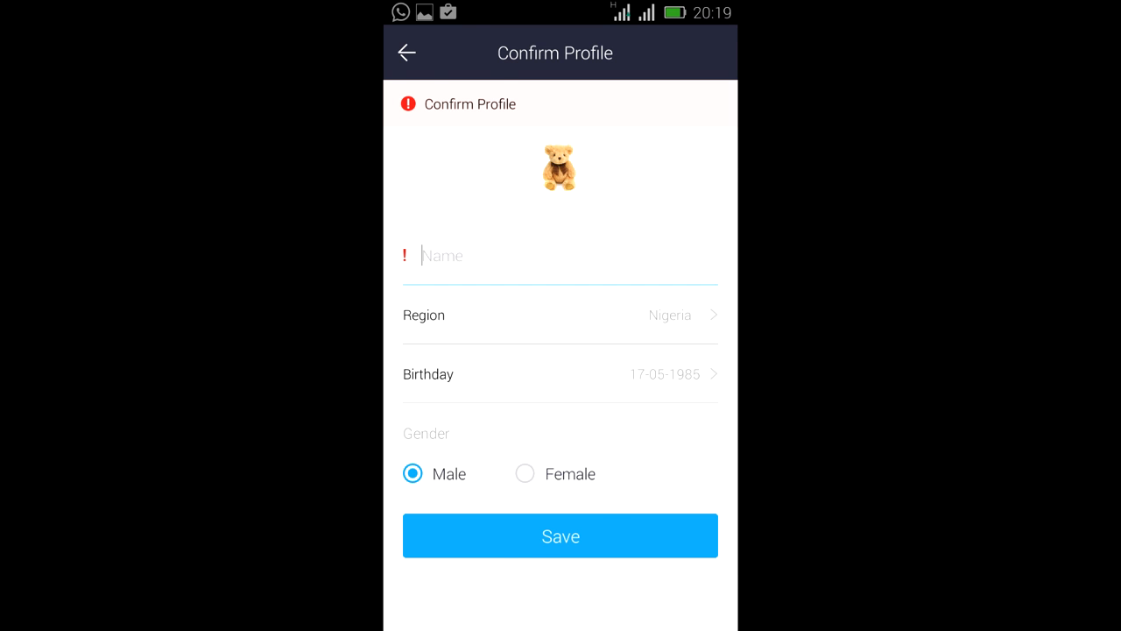
Save the confirmed profile as 'james' and arrive at the Locals grid
click(560, 535)
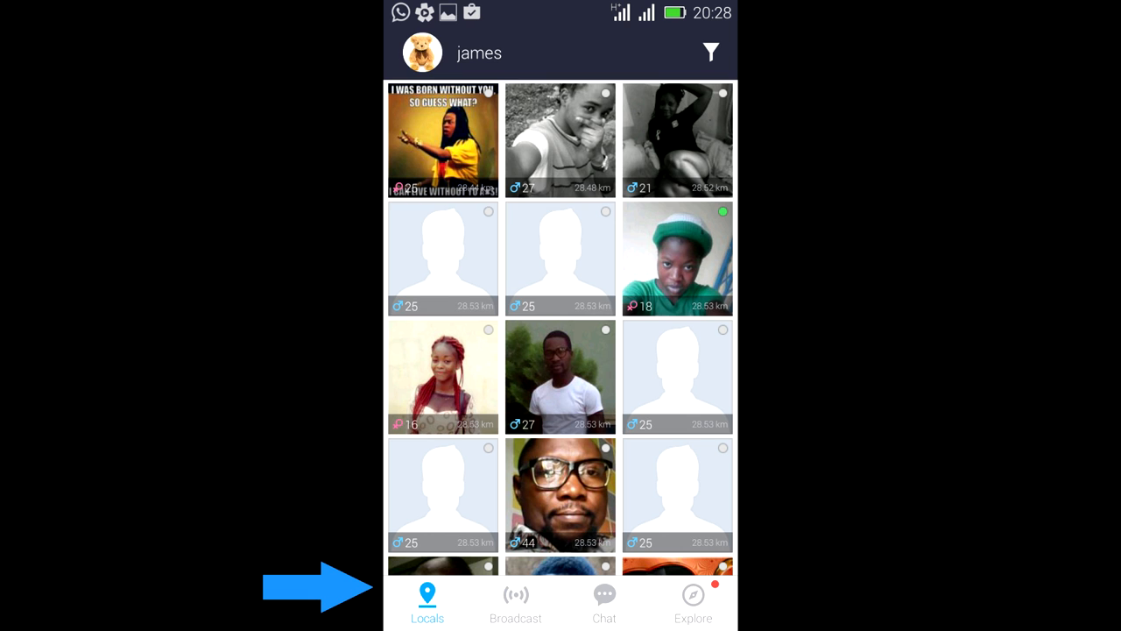
View the Broadcast feed, then Chat contacts, then the Explore features list
click(516, 596)
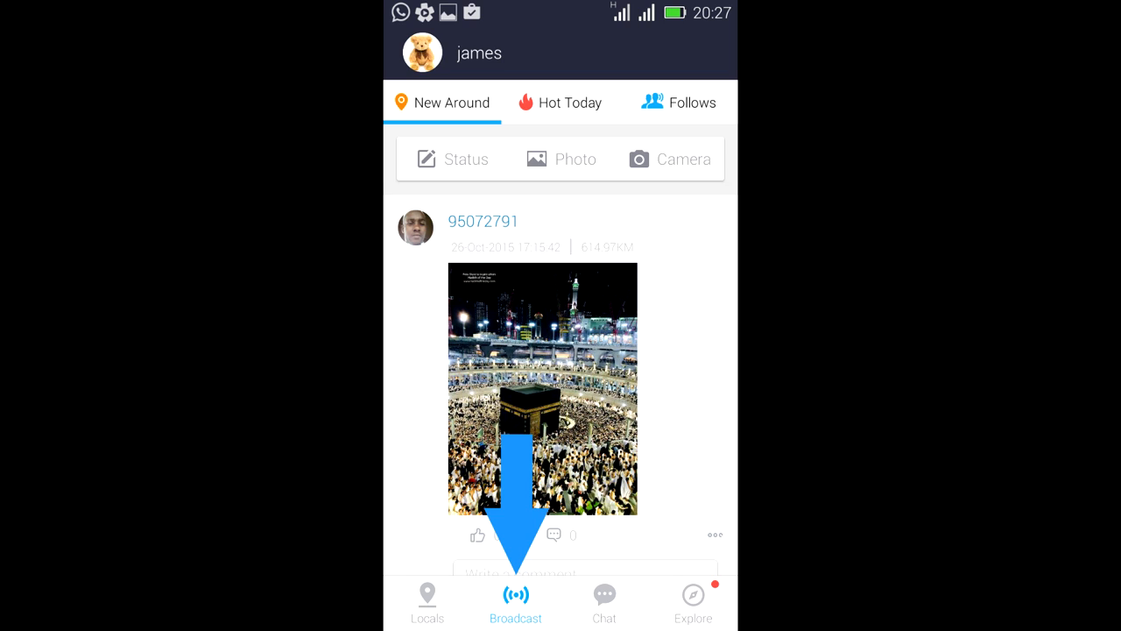
click(603, 607)
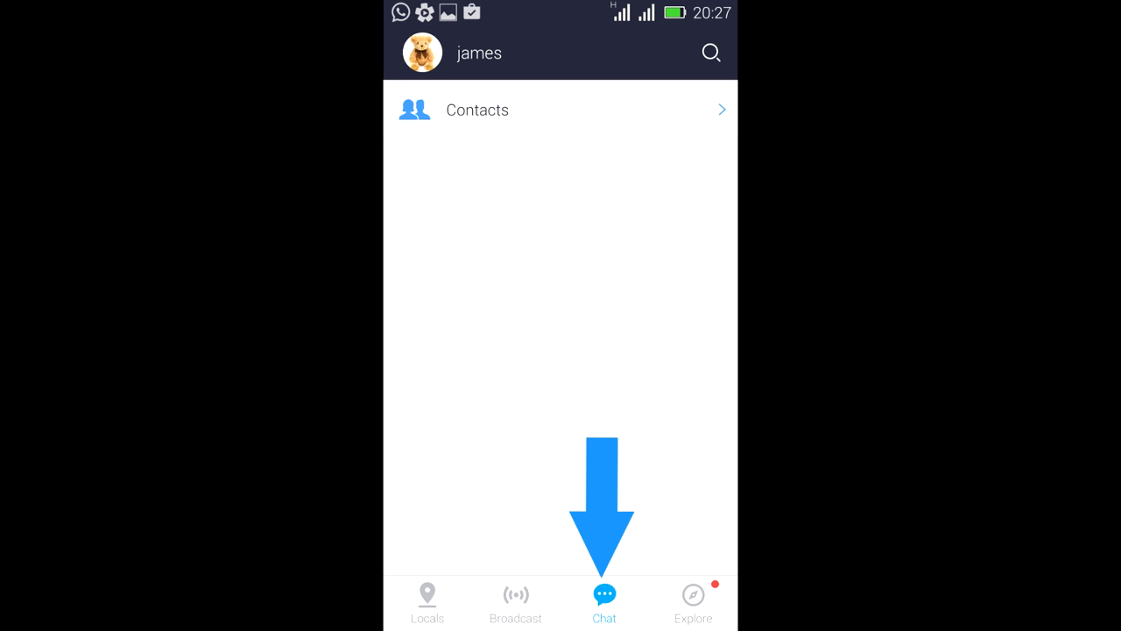
click(692, 596)
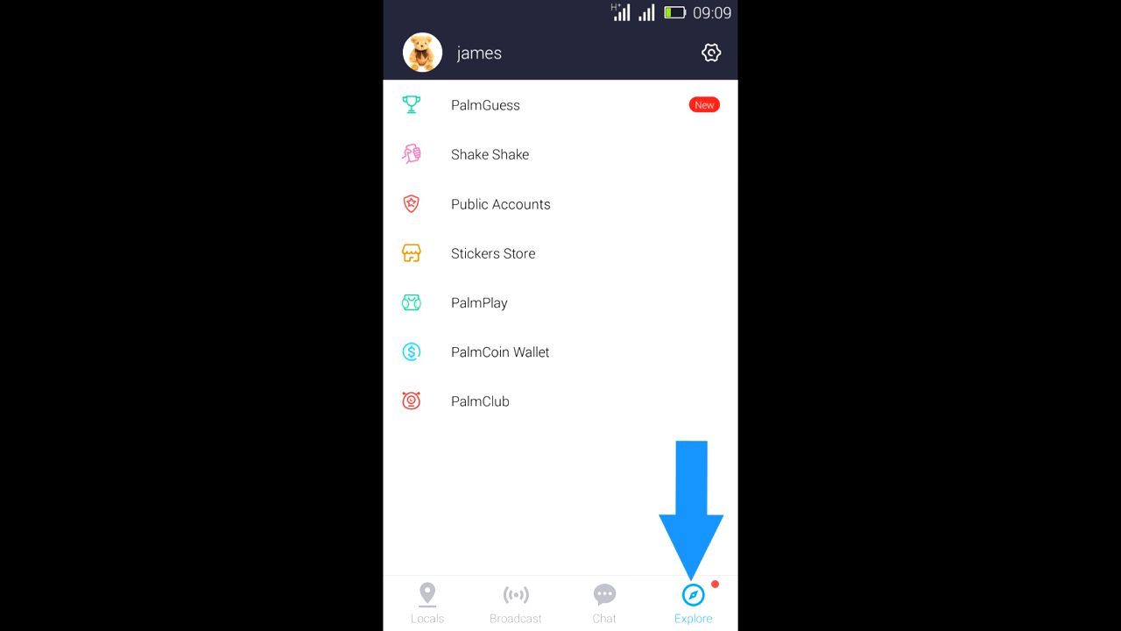